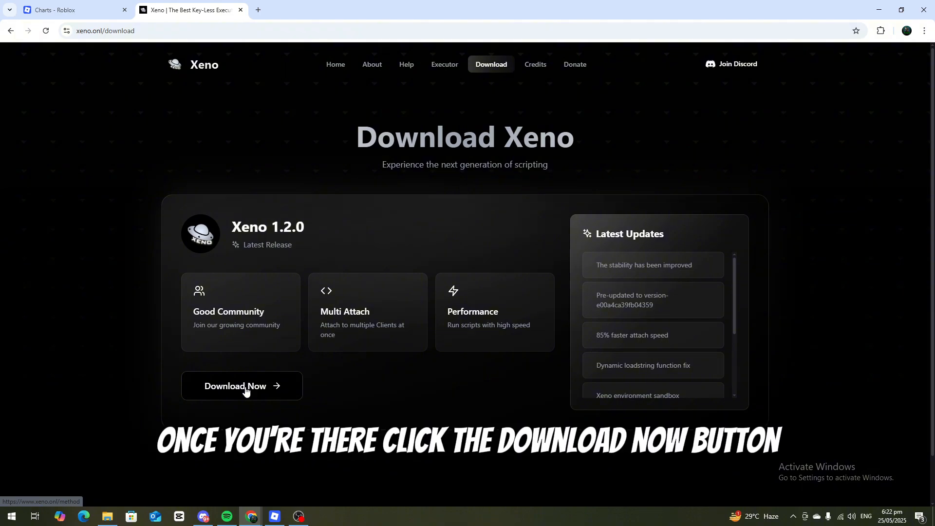
Start the Xeno 1.2.0 download, complete the lootdest desktop-app action and unlock the link.
click(241, 386)
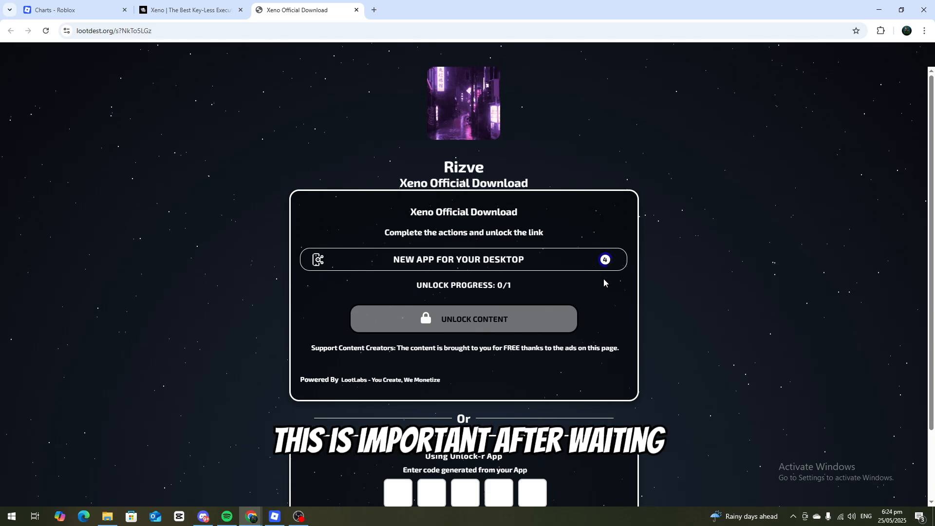
click(463, 259)
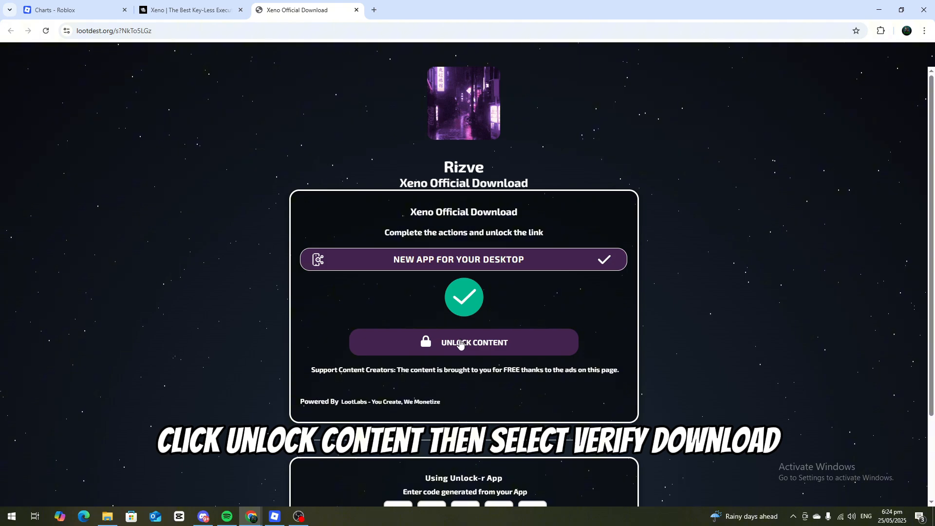
click(463, 342)
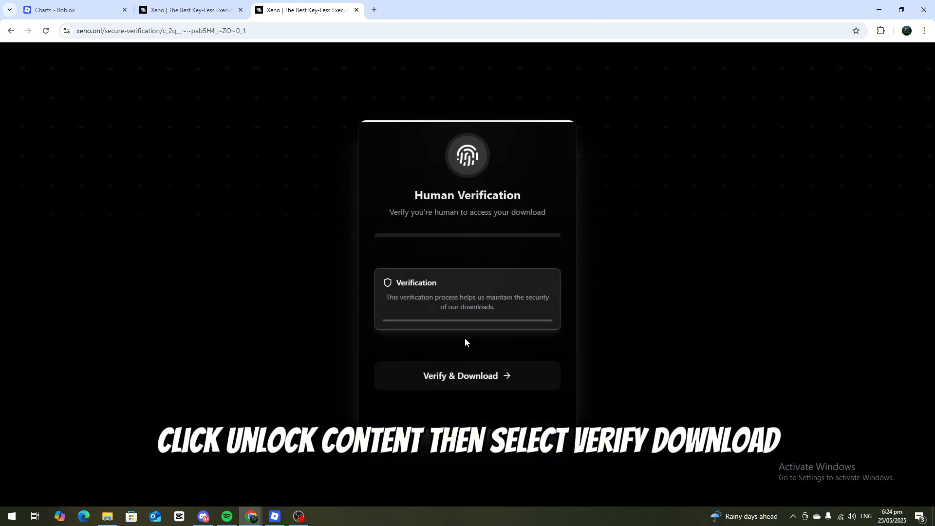
Pass verification to download Xeno-v1.2.0.zip, then extract it in the Downloads folder.
click(467, 376)
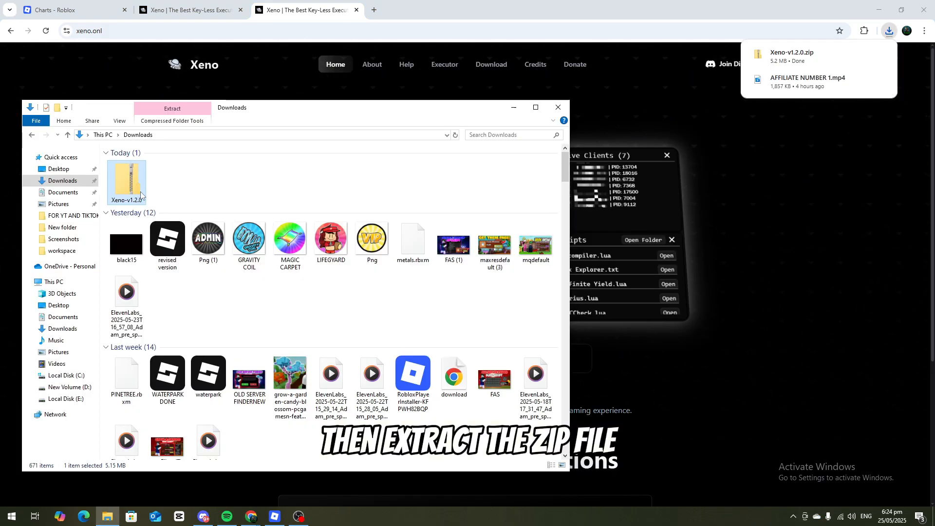
right_click(126, 182)
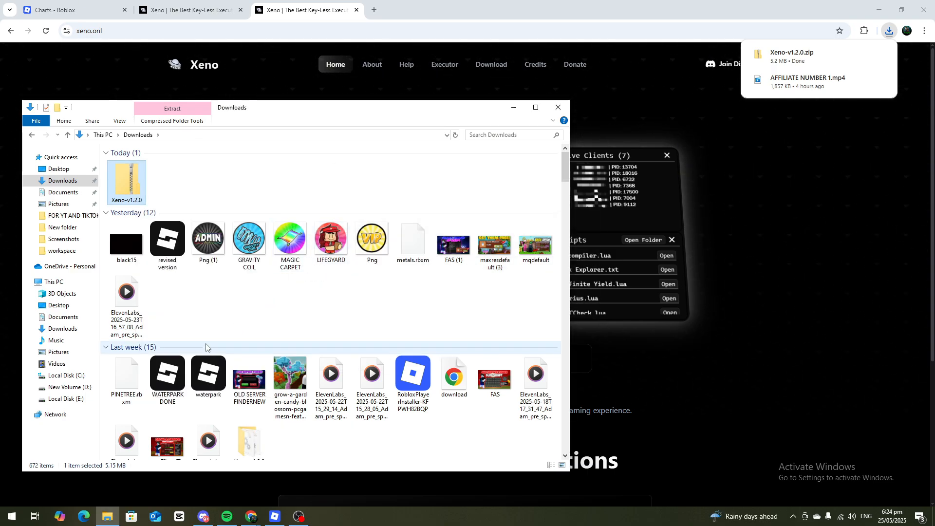
Enter the extracted Xeno-v1.2.0 folder and run the Xeno application.
double_click(126, 180)
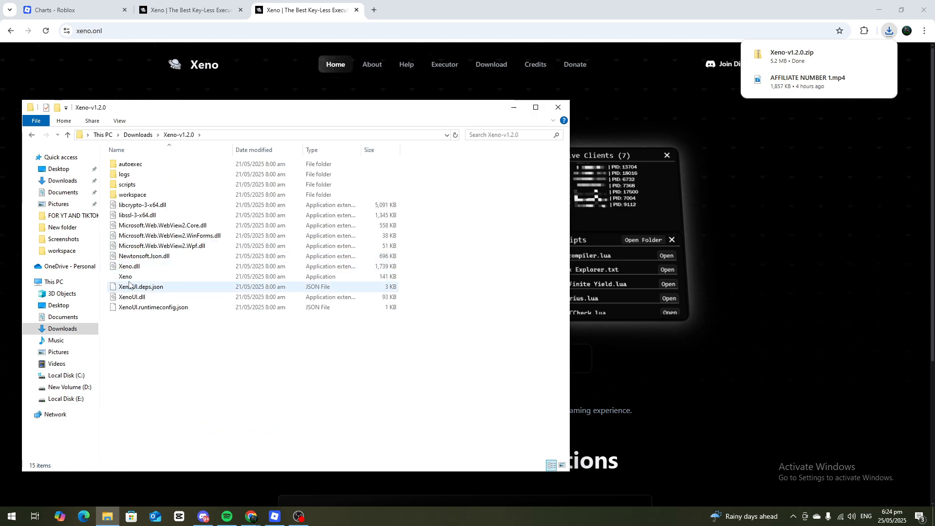
mouse_move(143, 281)
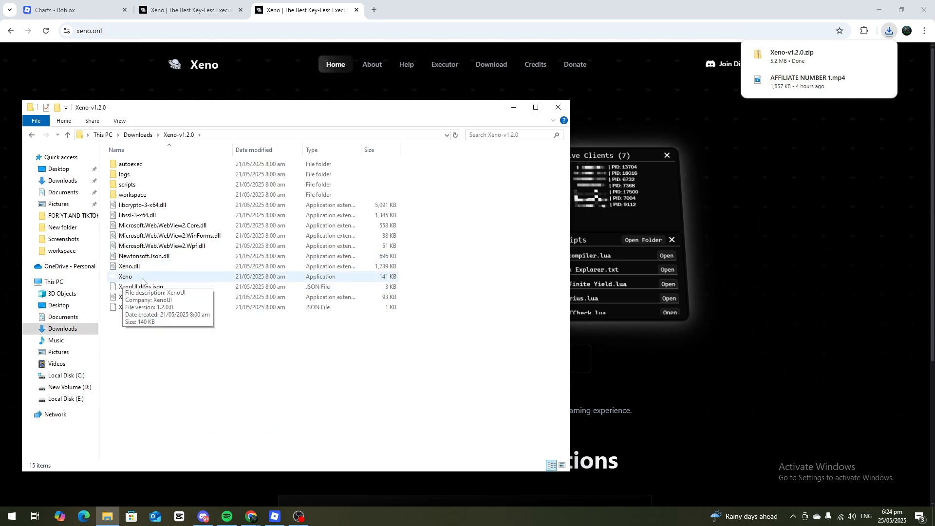
click(126, 275)
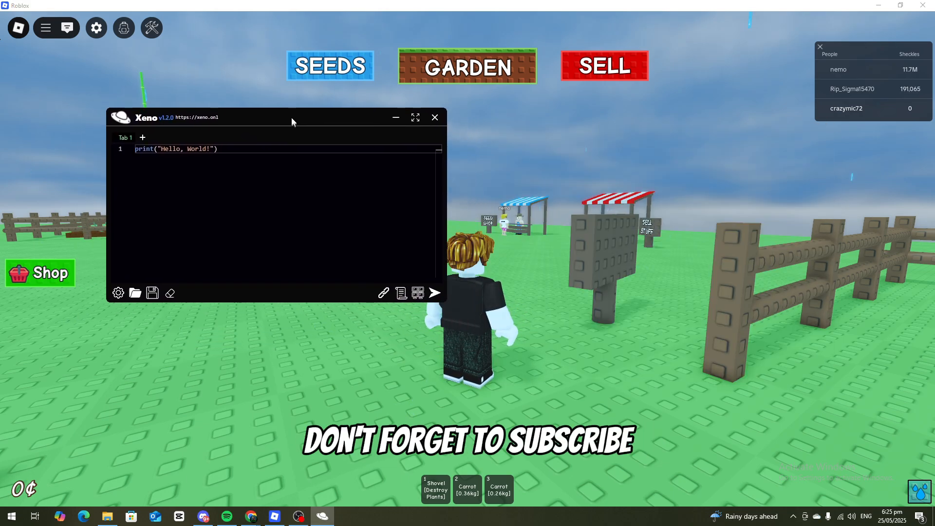
Attach Xeno to the running Roblox game until 'Attached Ingame!' appears.
click(435, 117)
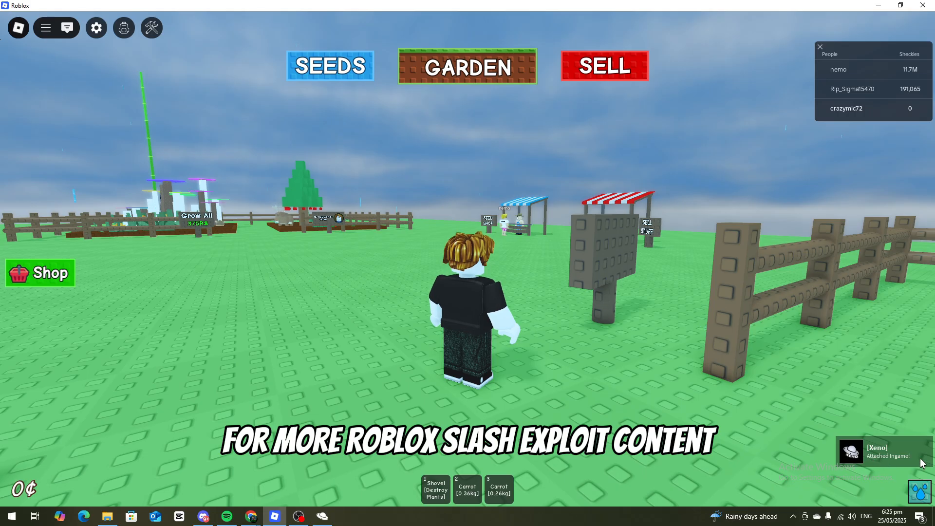